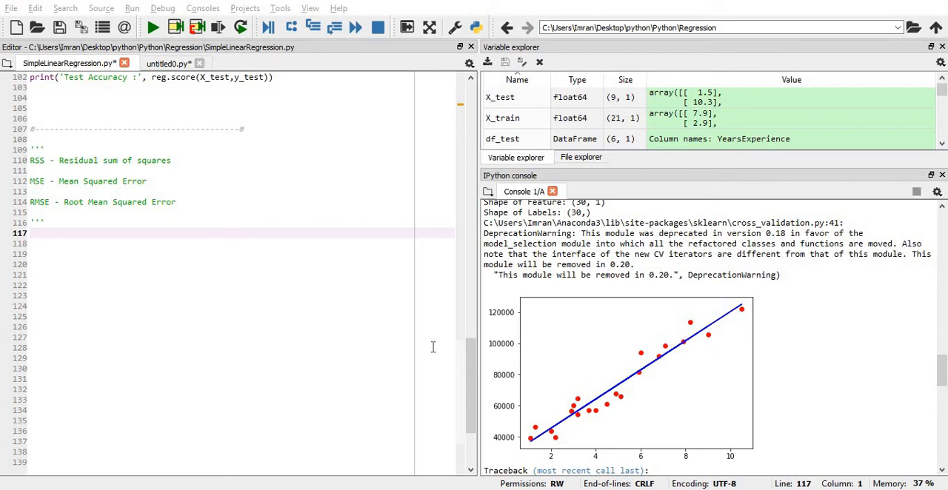
{"action": "mouse_move", "coordinate": [581, 442]}
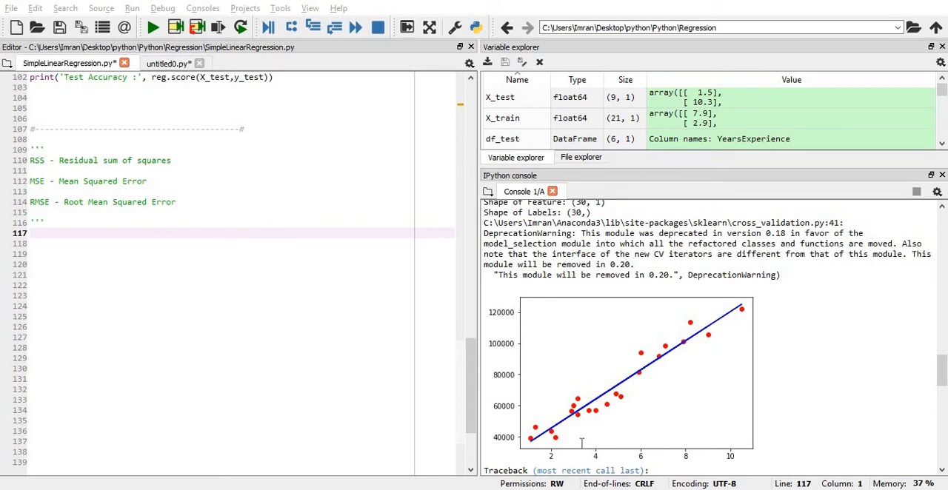
{"action": "mouse_move", "coordinate": [577, 413]}
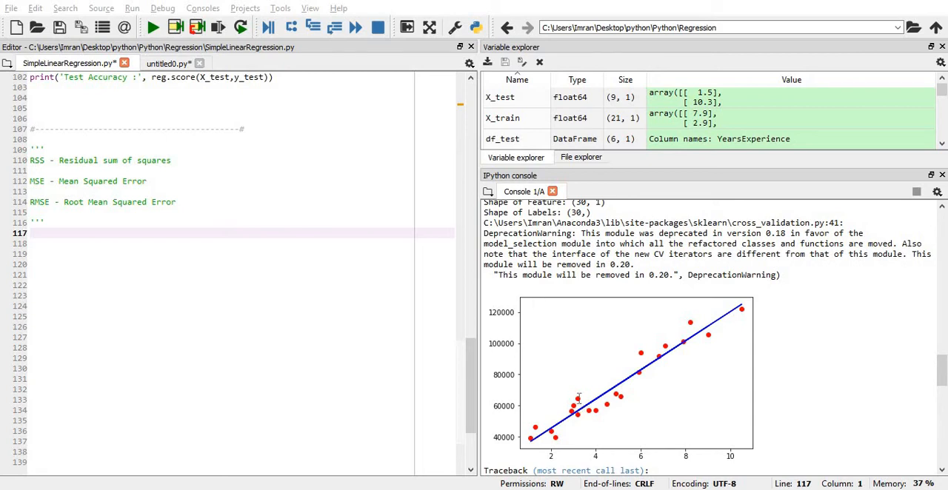
{"action": "mouse_move", "coordinate": [582, 445]}
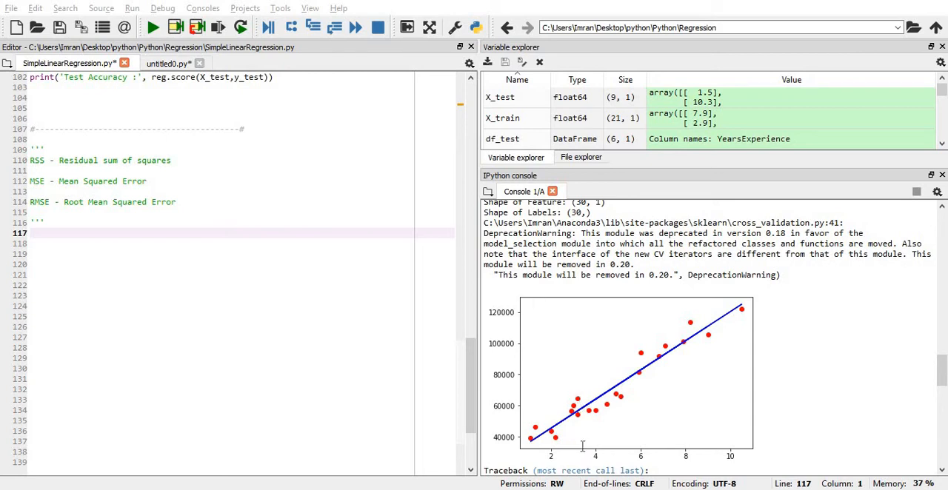
{"action": "mouse_move", "coordinate": [577, 396]}
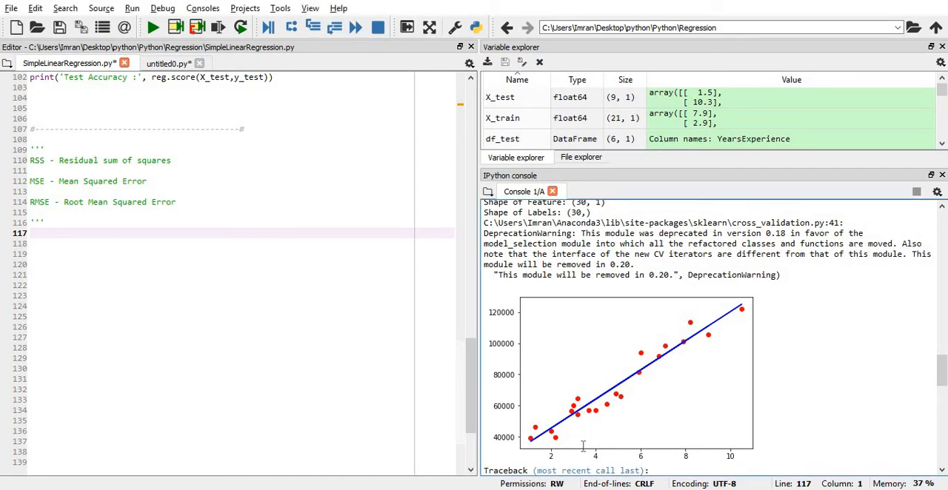
{"action": "mouse_move", "coordinate": [583, 405]}
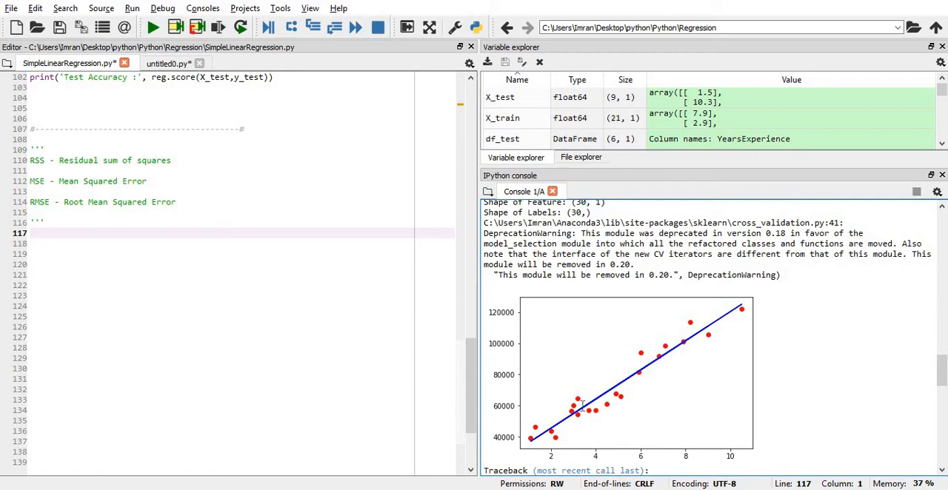
{"action": "mouse_move", "coordinate": [590, 397]}
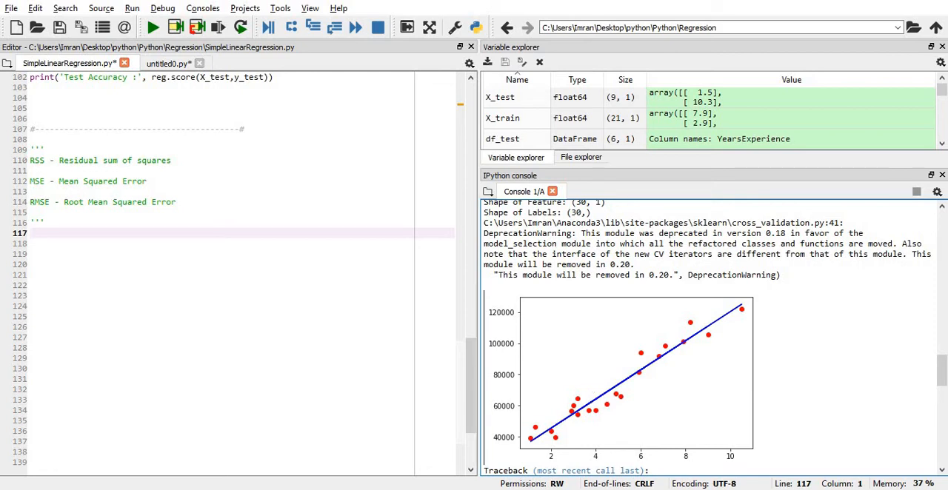
{"action": "mouse_move", "coordinate": [589, 397]}
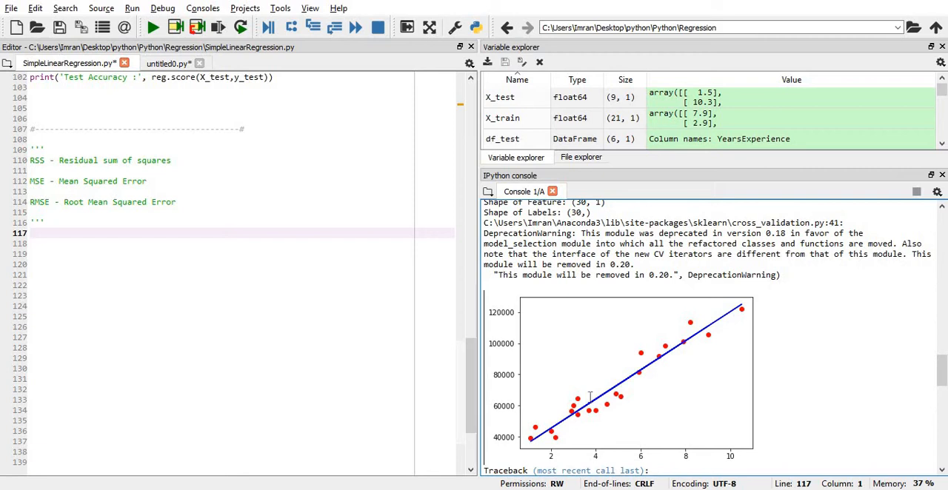
{"action": "mouse_move", "coordinate": [564, 471]}
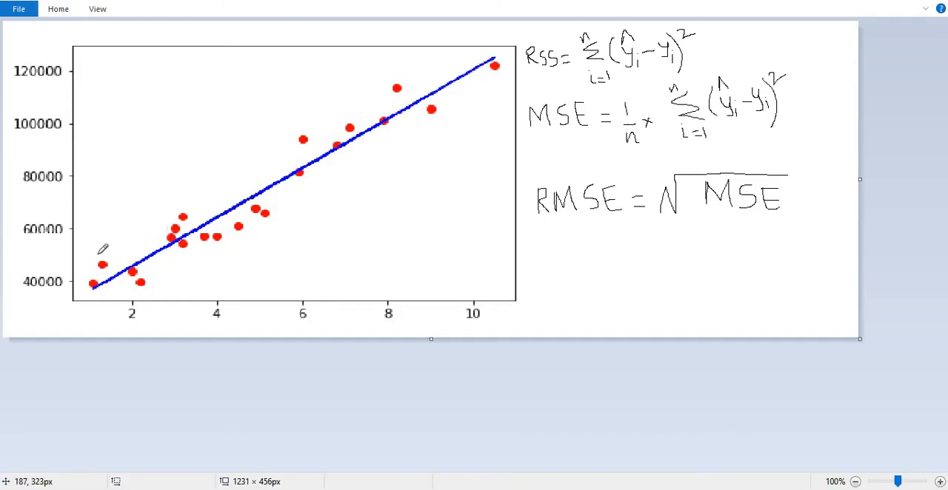
{"action": "mouse_move", "coordinate": [95, 286]}
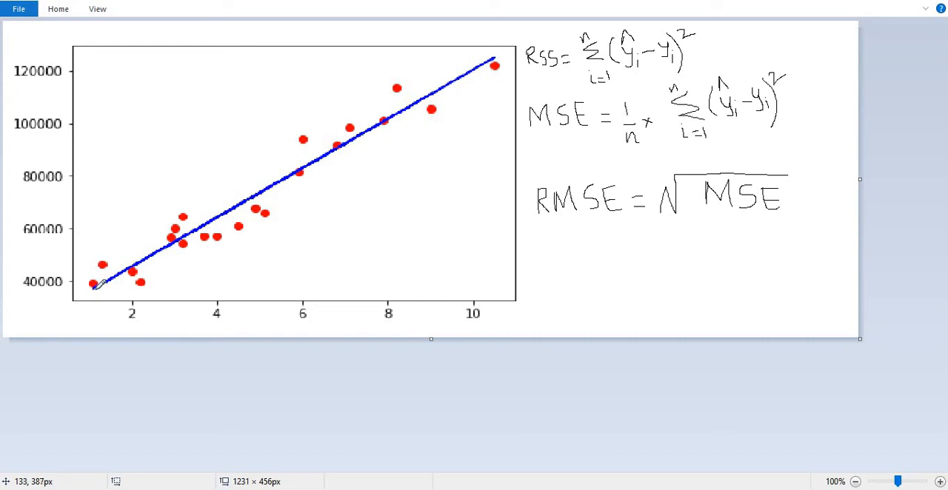
{"action": "mouse_move", "coordinate": [100, 285]}
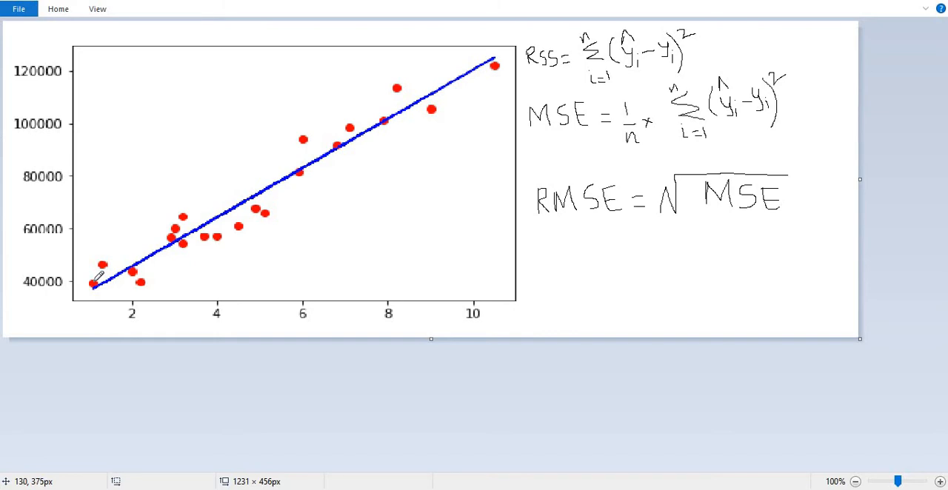
{"action": "mouse_move", "coordinate": [100, 281]}
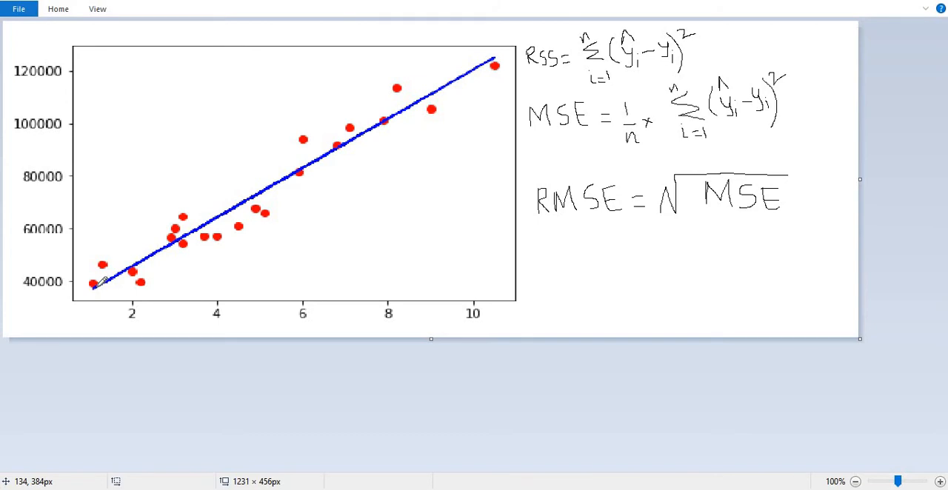
{"action": "mouse_move", "coordinate": [102, 280]}
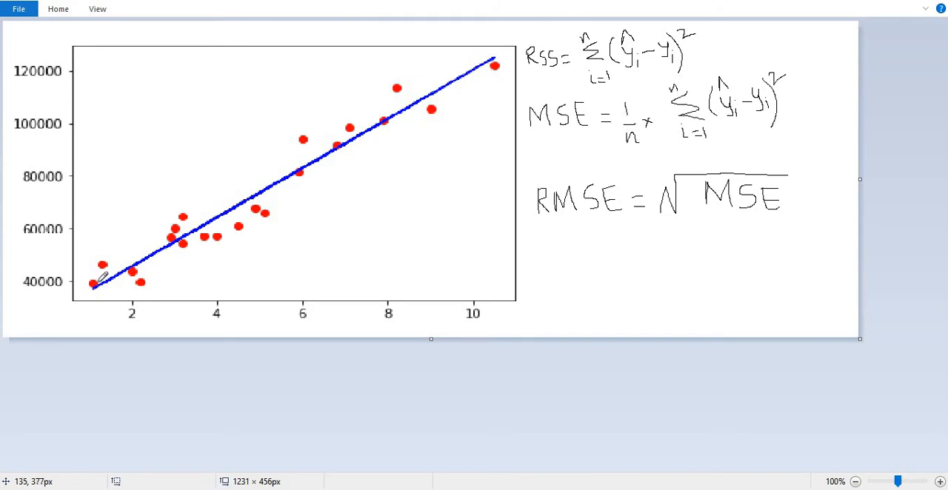
{"action": "mouse_move", "coordinate": [97, 279]}
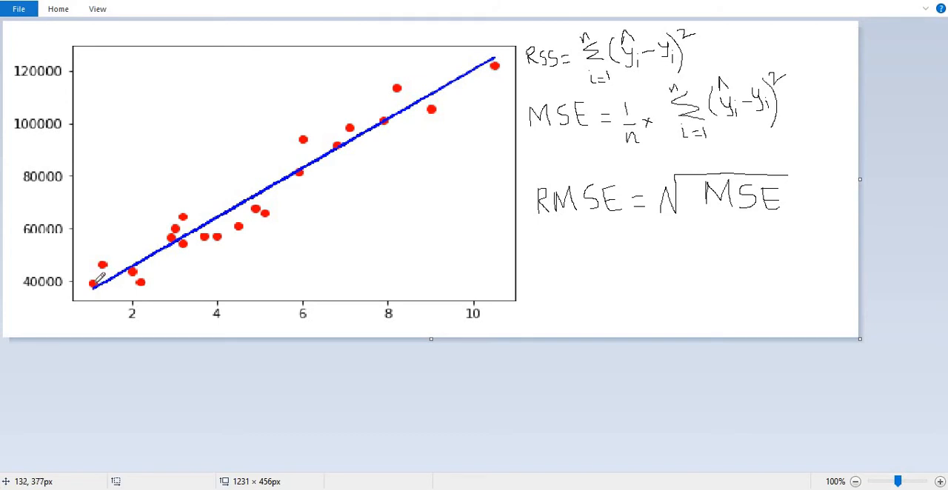
{"action": "mouse_move", "coordinate": [99, 270]}
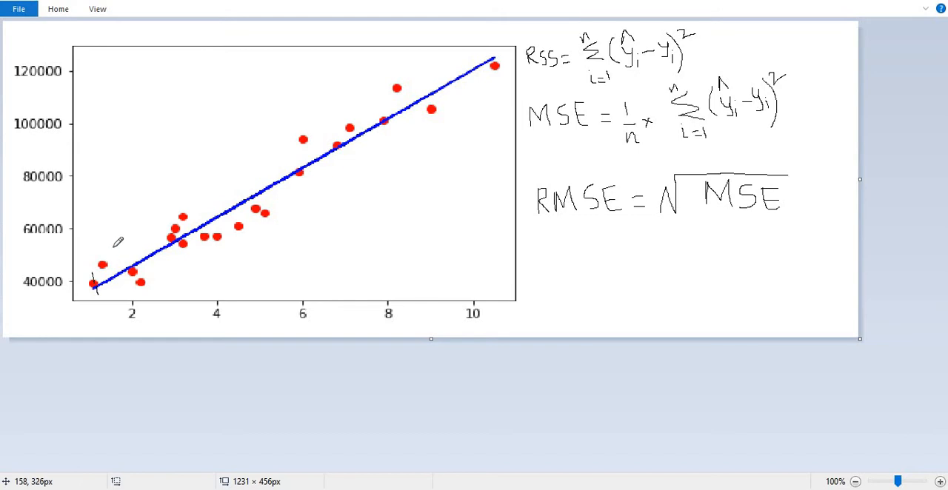
{"action": "mouse_move", "coordinate": [106, 260]}
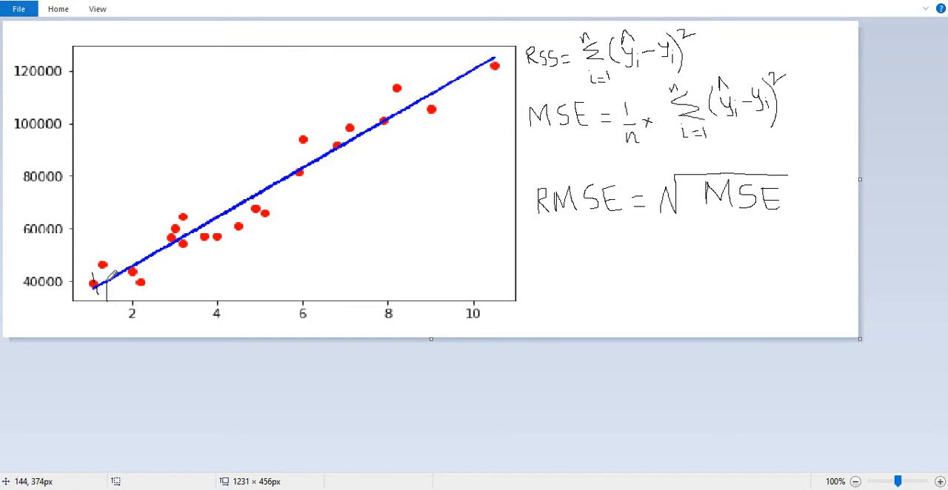
{"action": "mouse_move", "coordinate": [111, 279]}
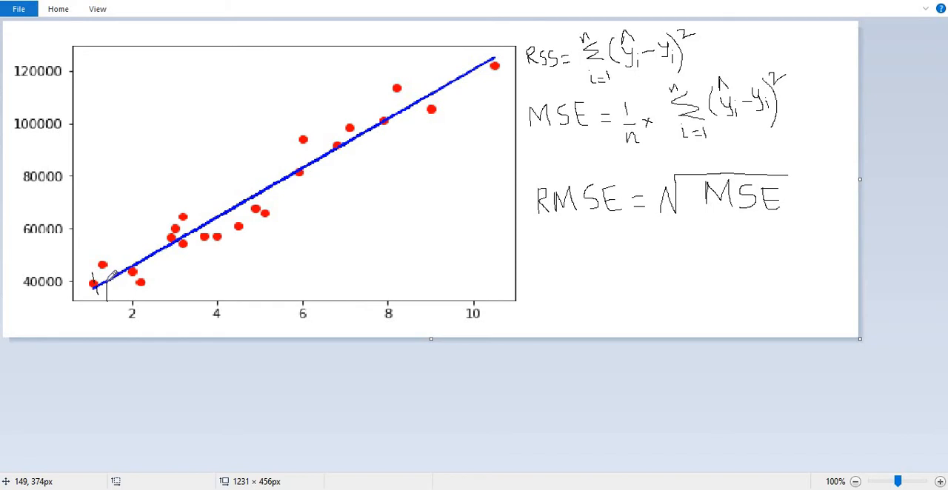
{"action": "mouse_move", "coordinate": [111, 260]}
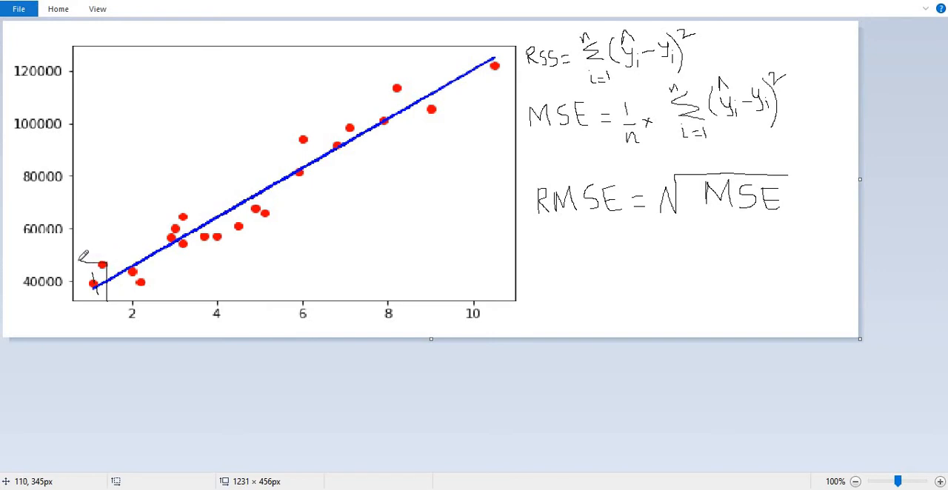
{"action": "mouse_move", "coordinate": [65, 250]}
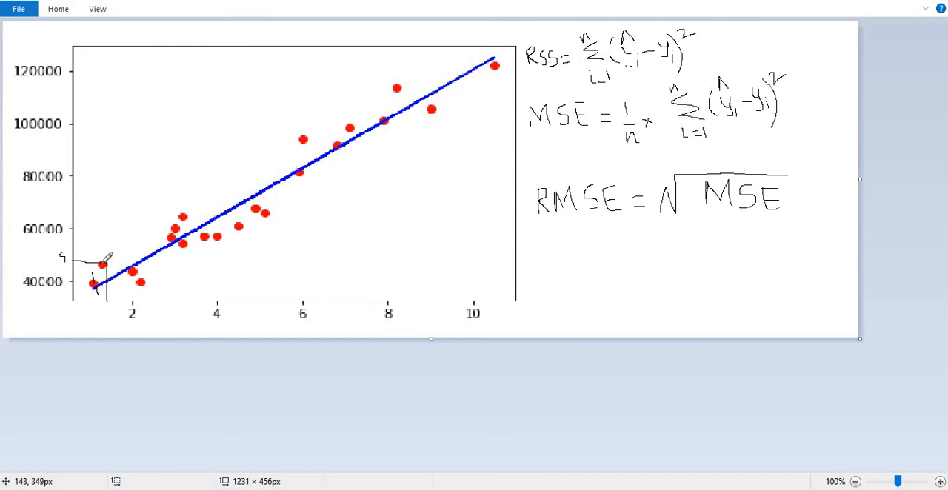
{"action": "mouse_move", "coordinate": [132, 270]}
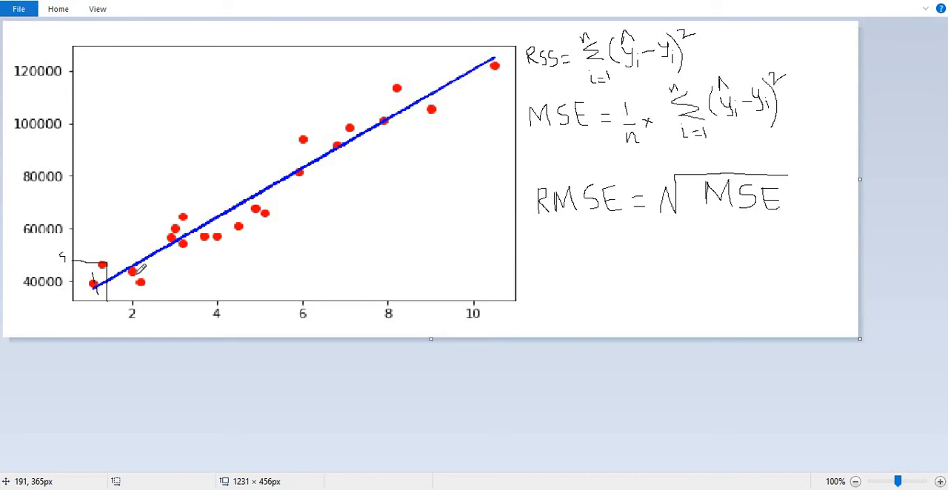
{"action": "mouse_move", "coordinate": [553, 76]}
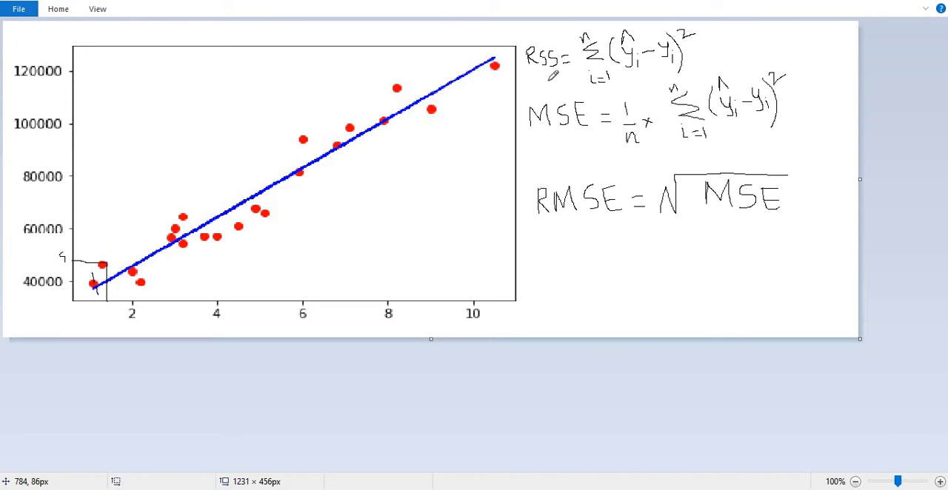
{"action": "mouse_move", "coordinate": [188, 243]}
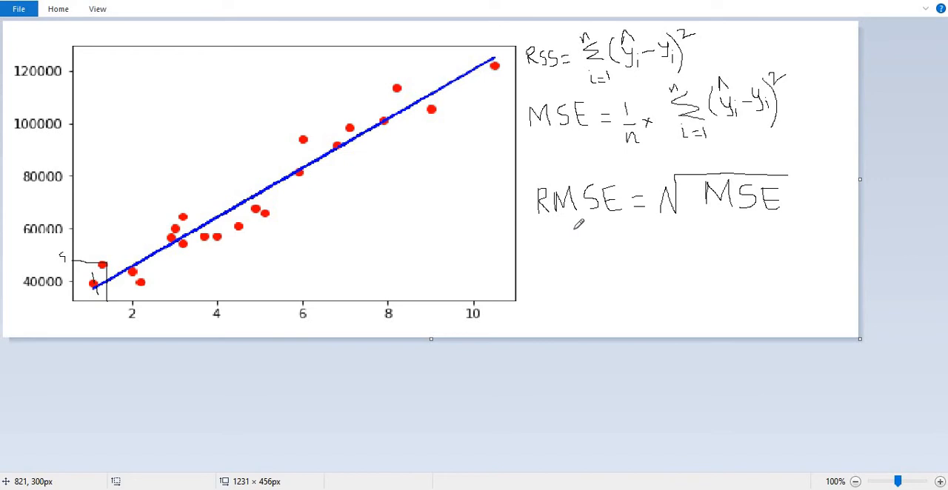
{"action": "mouse_move", "coordinate": [540, 170]}
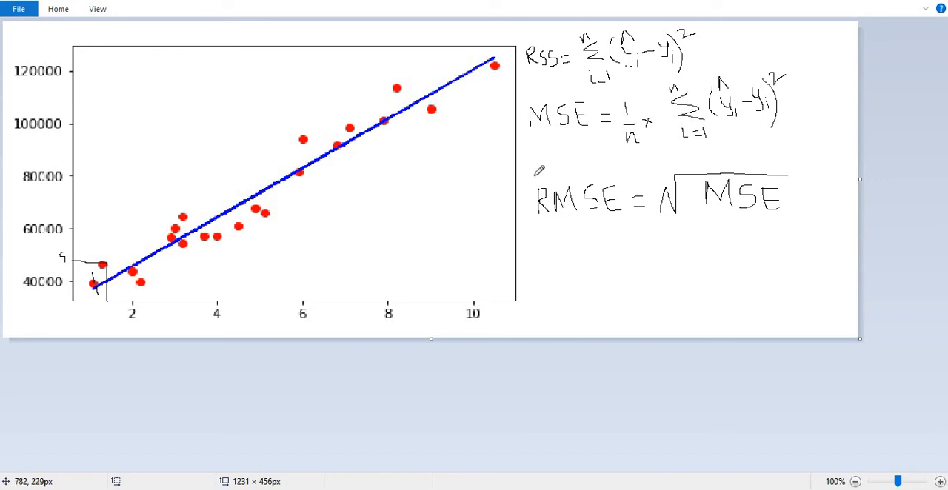
Draw a pencil box around the RMSE = √MSE formula in Paint
{"action": "left_click_drag", "start_coordinate": [535, 160], "coordinate": [536, 248]}
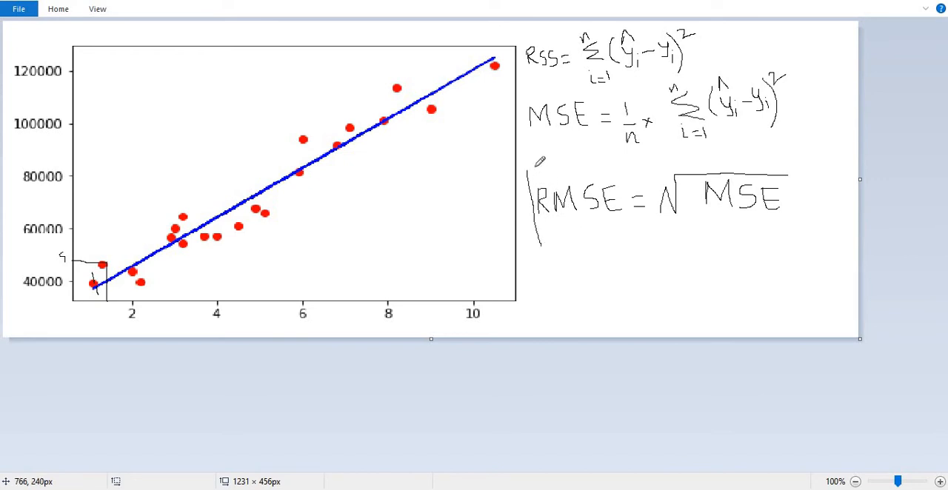
{"action": "left_click_drag", "start_coordinate": [527, 164], "coordinate": [785, 157]}
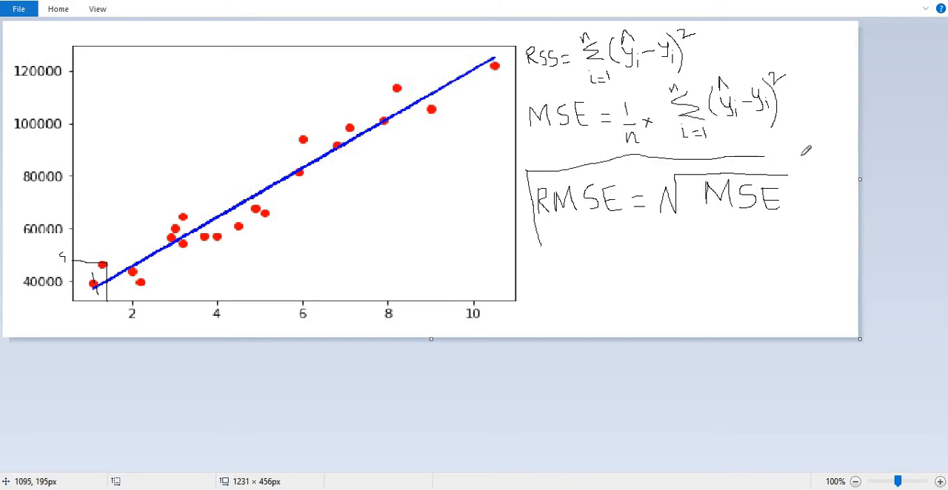
{"action": "left_click_drag", "start_coordinate": [807, 148], "coordinate": [604, 261]}
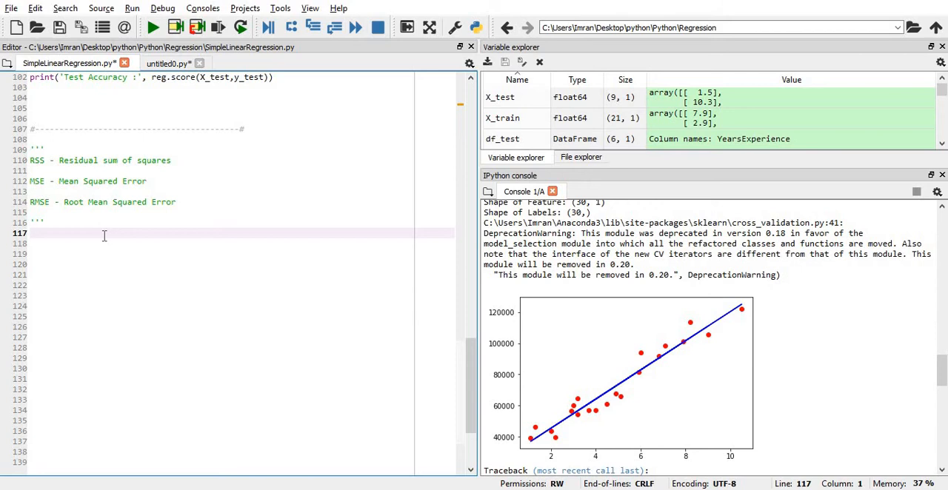
Start an 'RSS =' line on line 118 below the metric definitions
{"action": "type", "text": "R"}
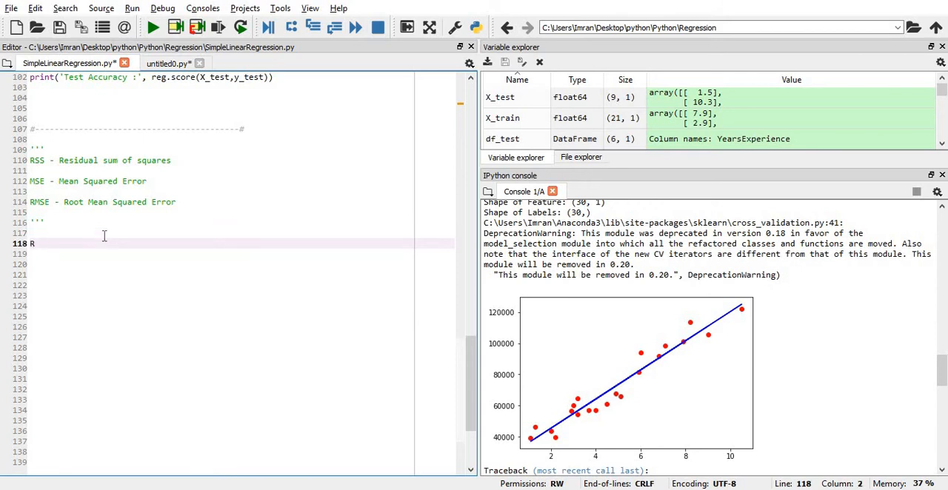
{"action": "type", "text": "SS ="}
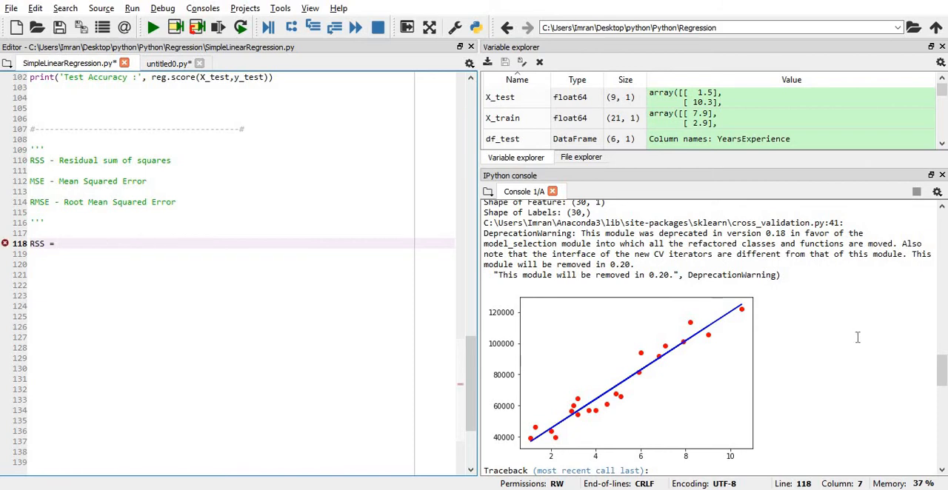
{"action": "scroll", "scroll_direction": "down", "scroll_amount": 3}
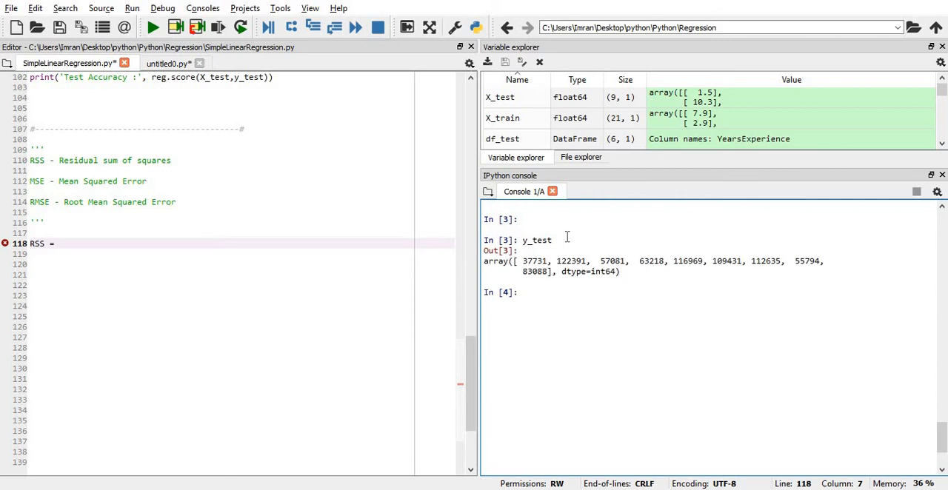
Display y_pred and y_predtest in the console and begin the RSS expression
{"action": "type", "text": "re,"}
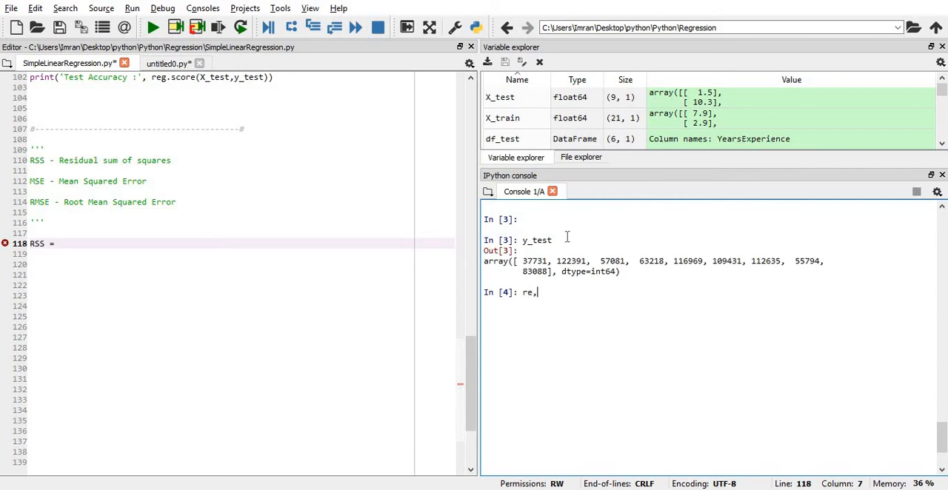
{"action": "type", "text": "y_pred"}
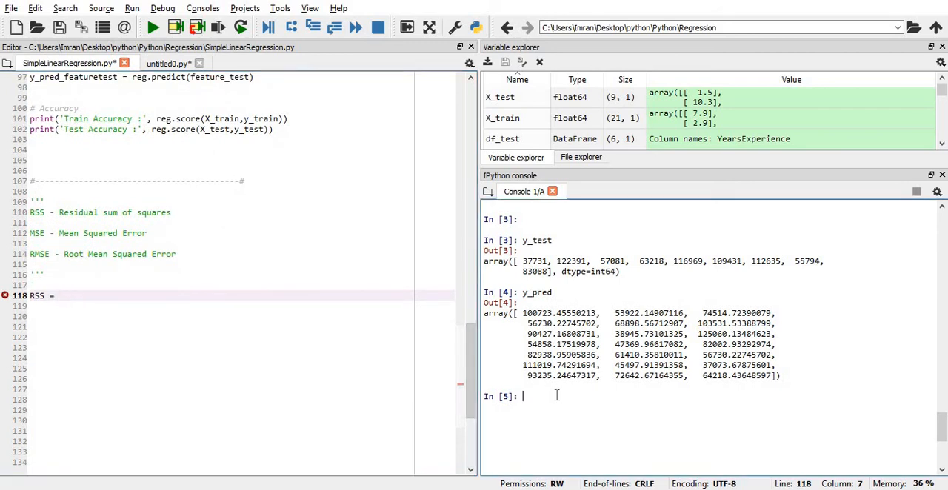
{"action": "type", "text": "y_pre"}
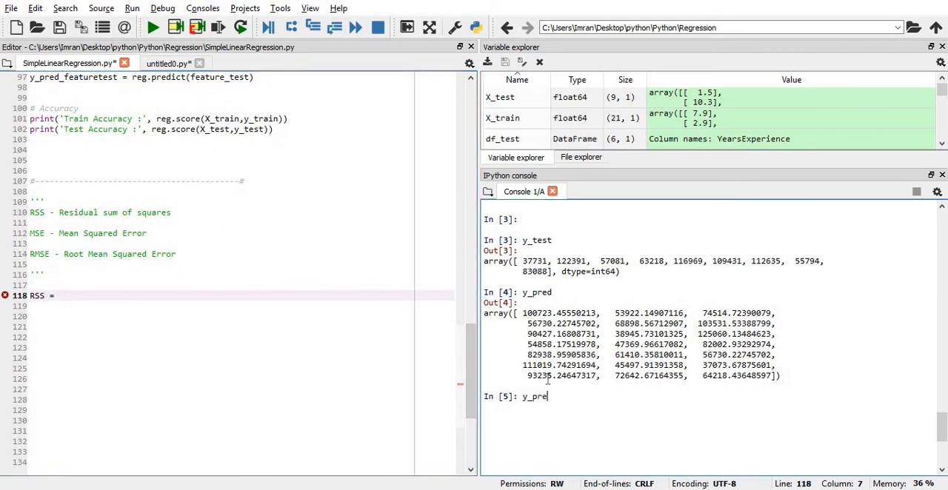
{"action": "type", "text": "test"}
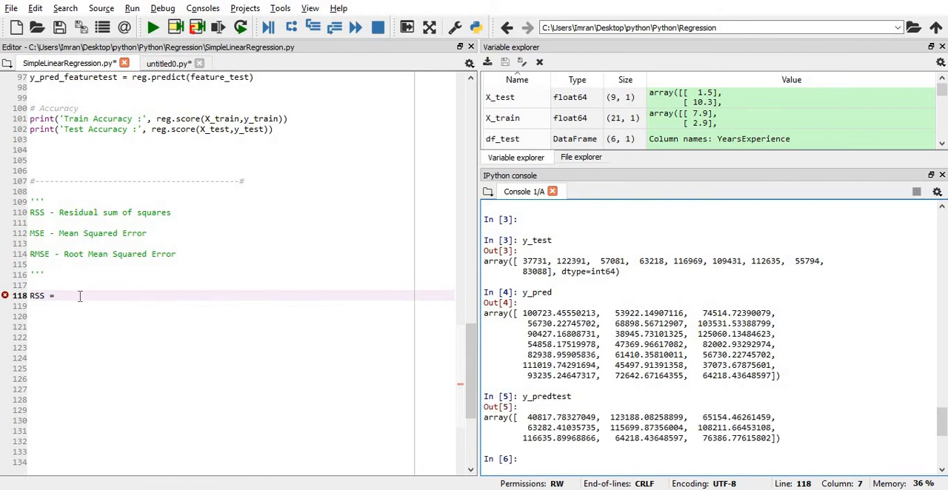
{"action": "type", "text": "((y_"}
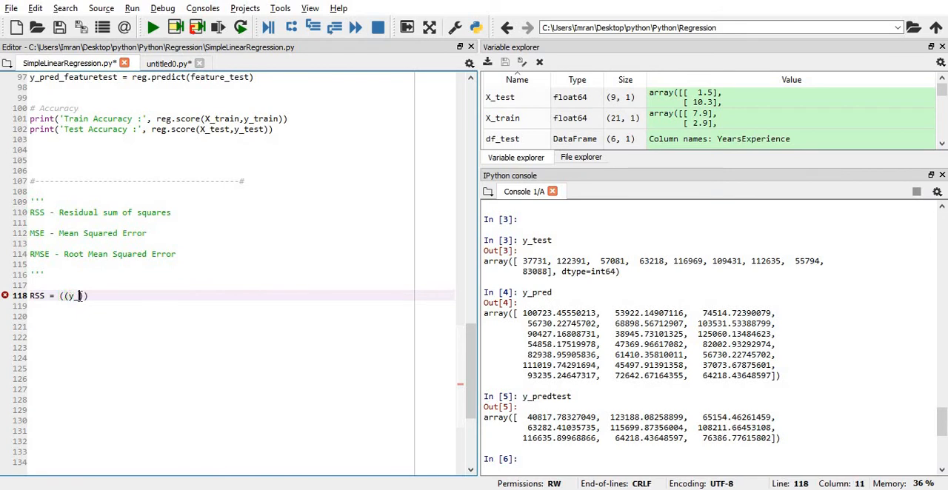
Complete RSS = ((y_test - y_predtest)**2).sum(), run it, and show RSS ≈ 210330709.2
{"action": "type", "text": "test - y_predtest"}
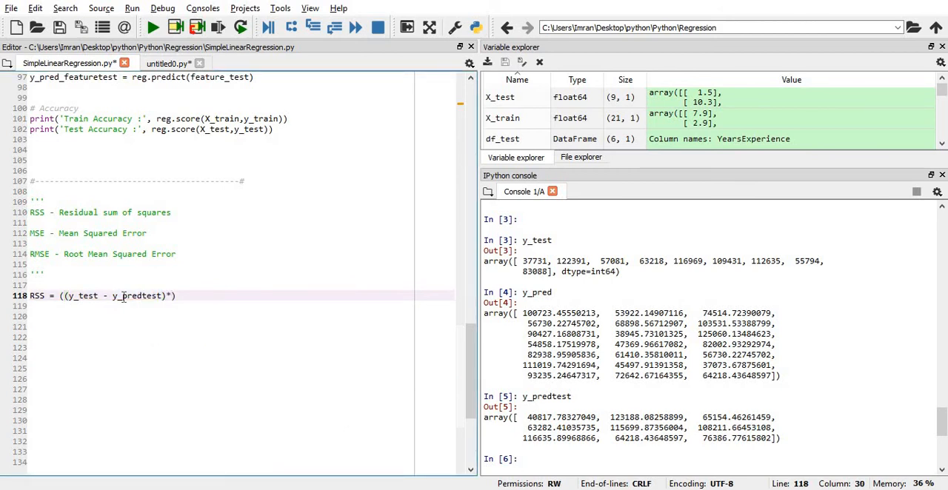
{"action": "type", "text": "**2"}
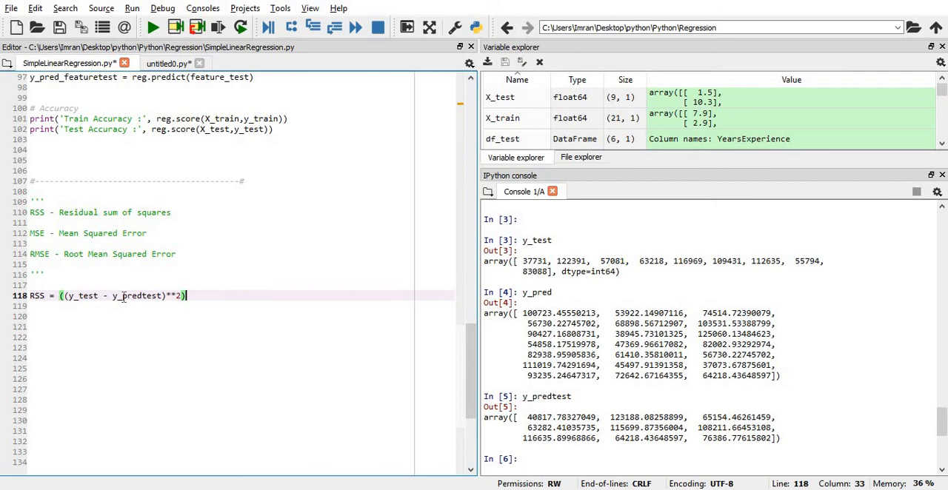
{"action": "type", "text": ".sum("}
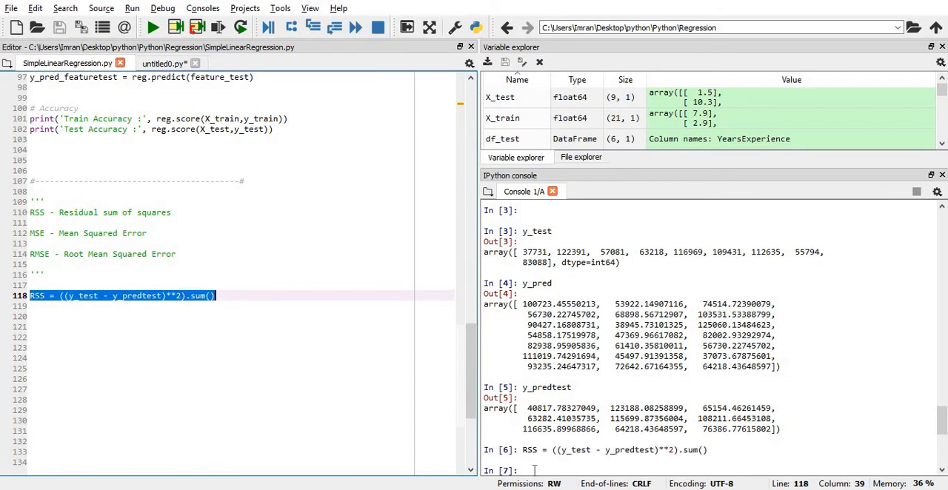
{"action": "type", "text": "RSS"}
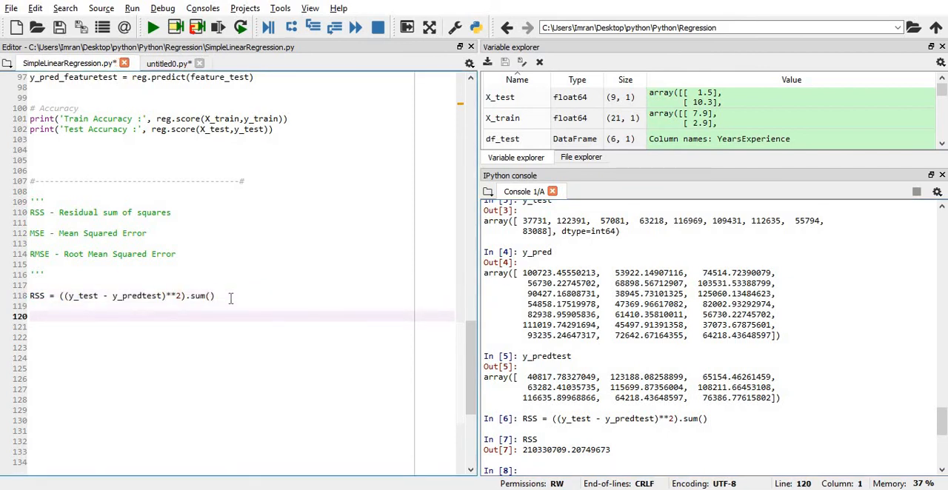
Add MSE = np.mean((y_test - y_predtest)**2), run it, and show MSE ≈ 23370078.8
{"action": "type", "text": "MSE"}
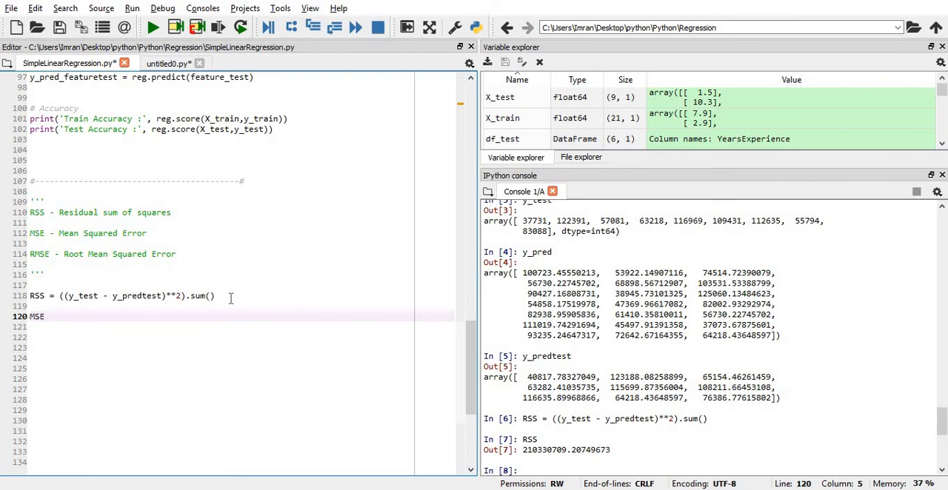
{"action": "type", "text": "="}
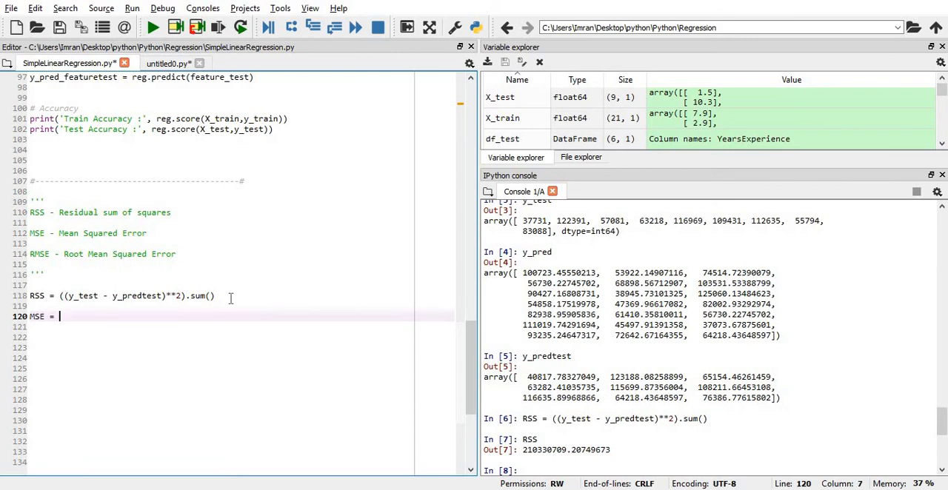
{"action": "type", "text": "np"}
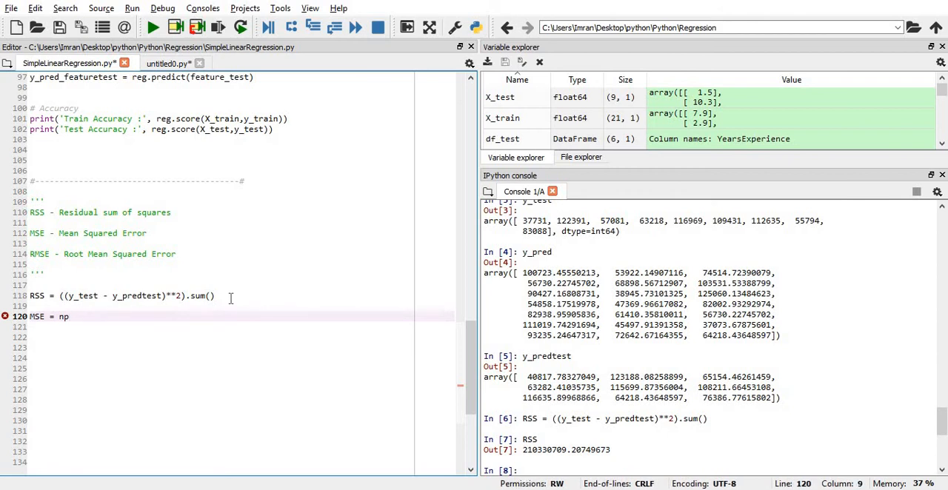
{"action": "type", "text": ".mean"}
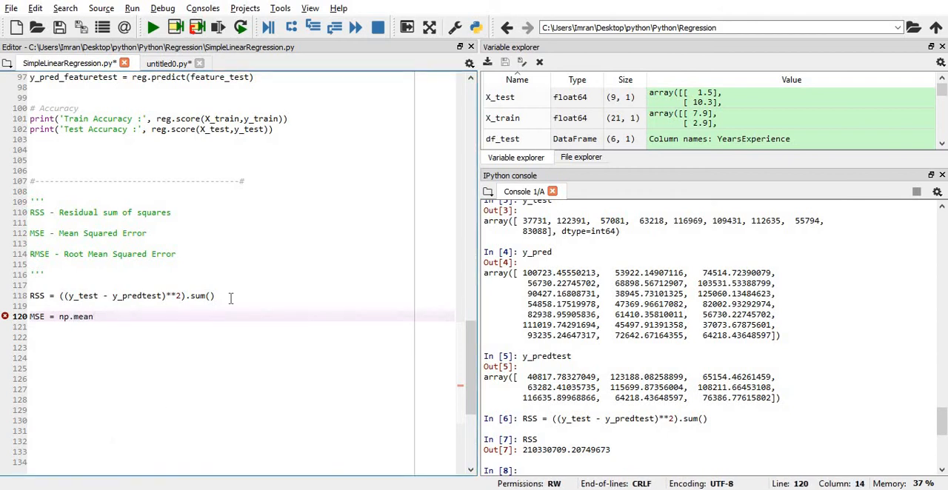
{"action": "type", "text": "((y_test - y_predtest)**2"}
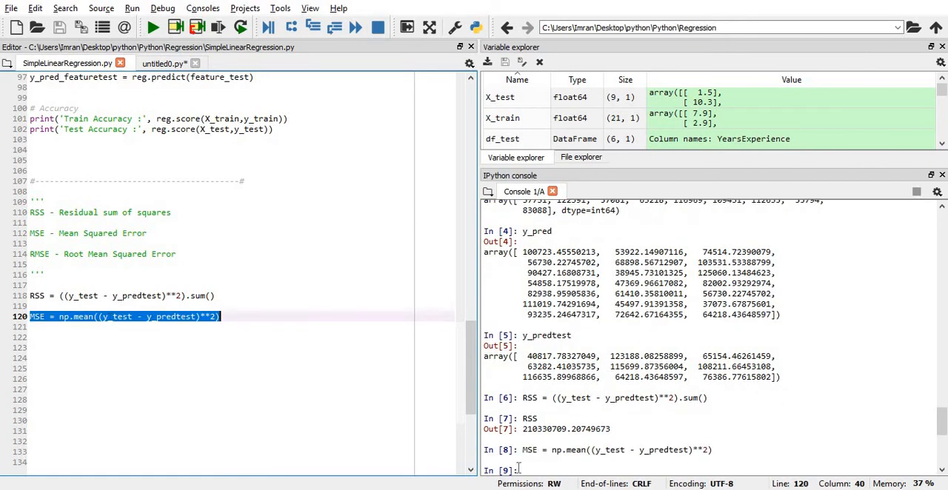
{"action": "type", "text": "MSE"}
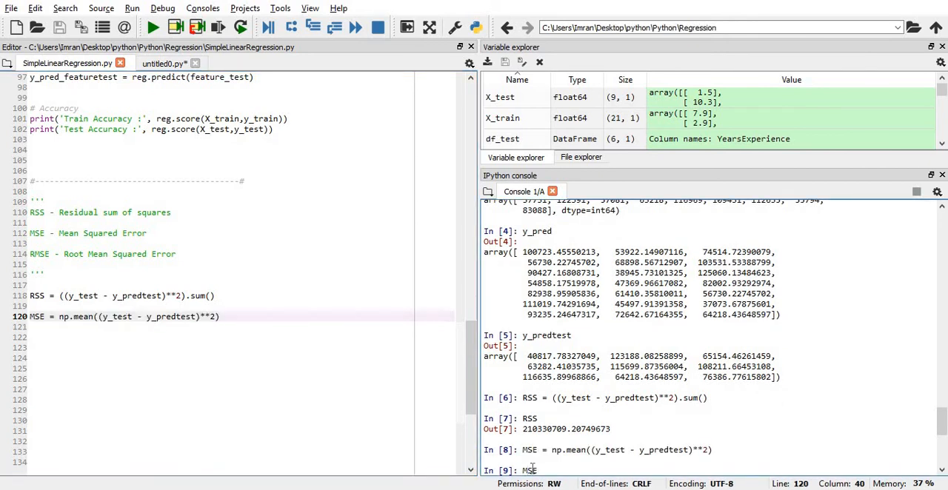
{"action": "key", "text": "Return"}
{"action": "type", "text": "RMSE = np."}
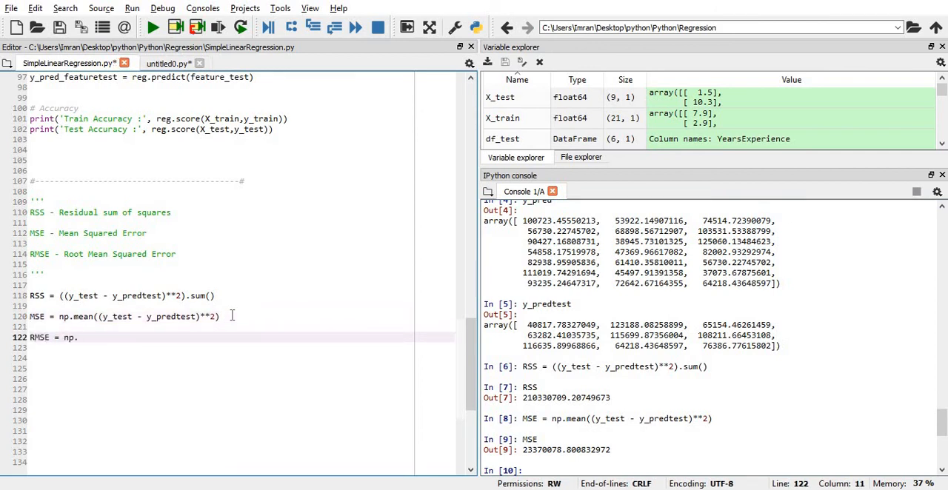
Finish RMSE = np.sqrt(MSE), run it, and select the 4834.26 result
{"action": "type", "text": "sqrt("}
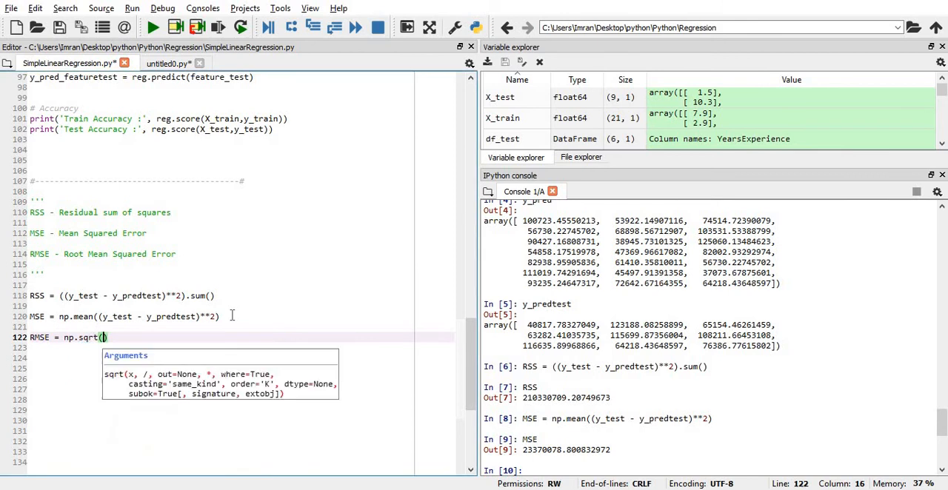
{"action": "type", "text": "MSE"}
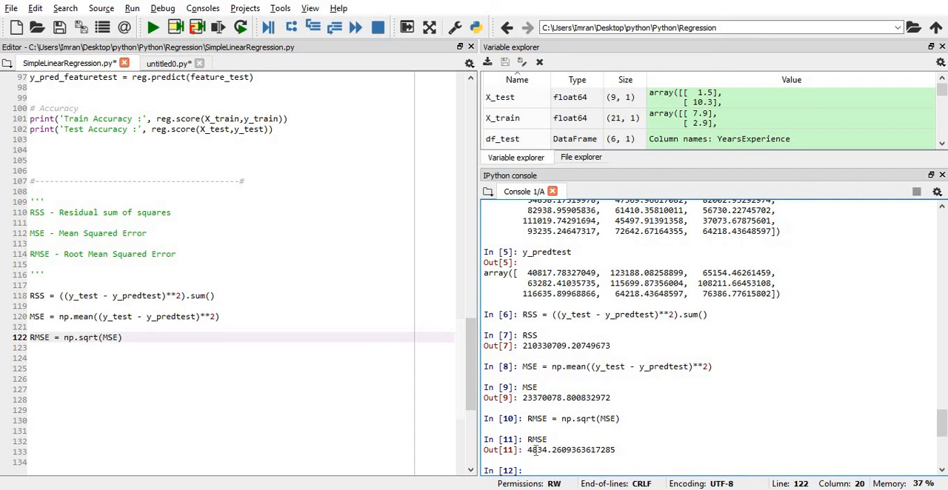
{"action": "double_click", "coordinate": [537, 450]}
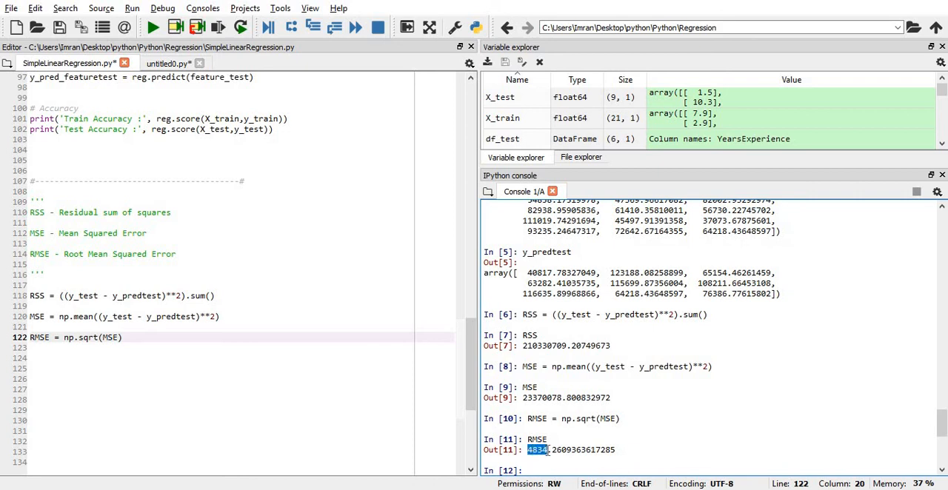